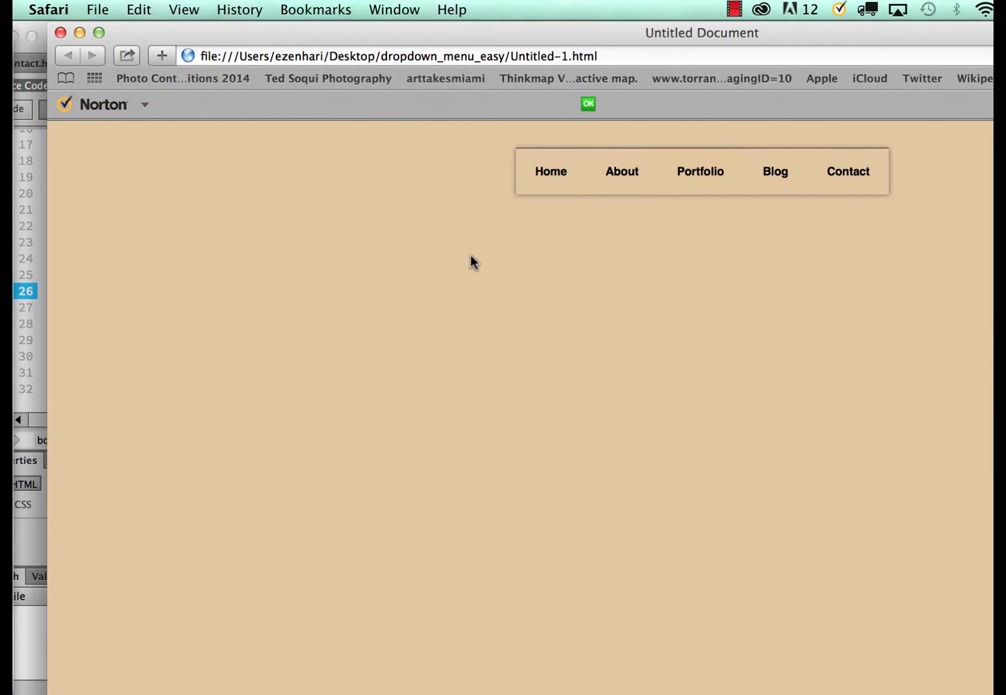
mouse_move(700, 171)
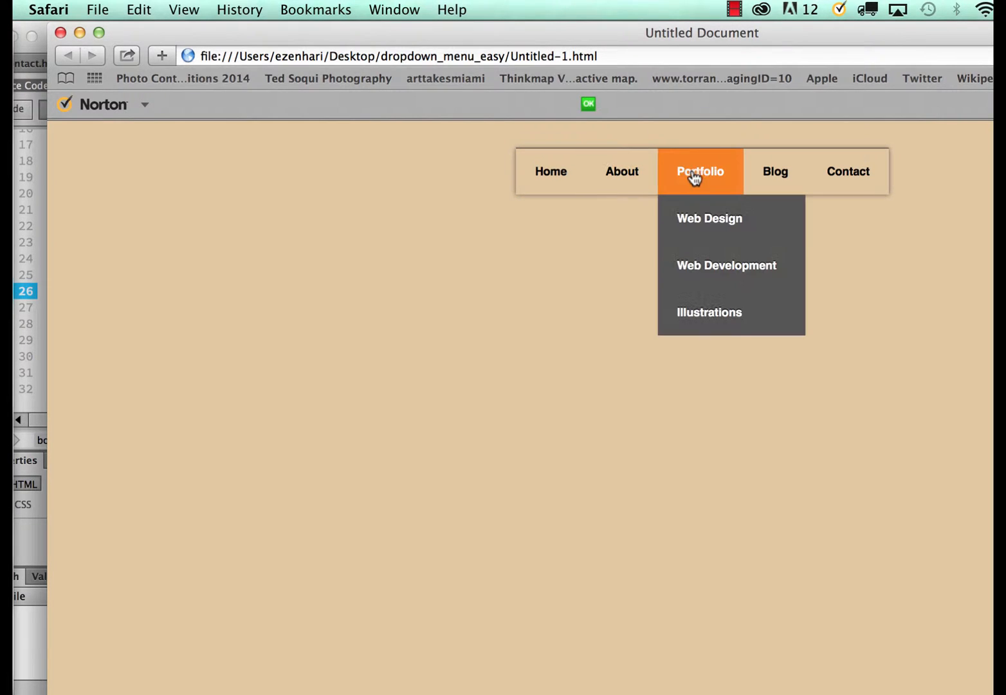
mouse_move(807, 294)
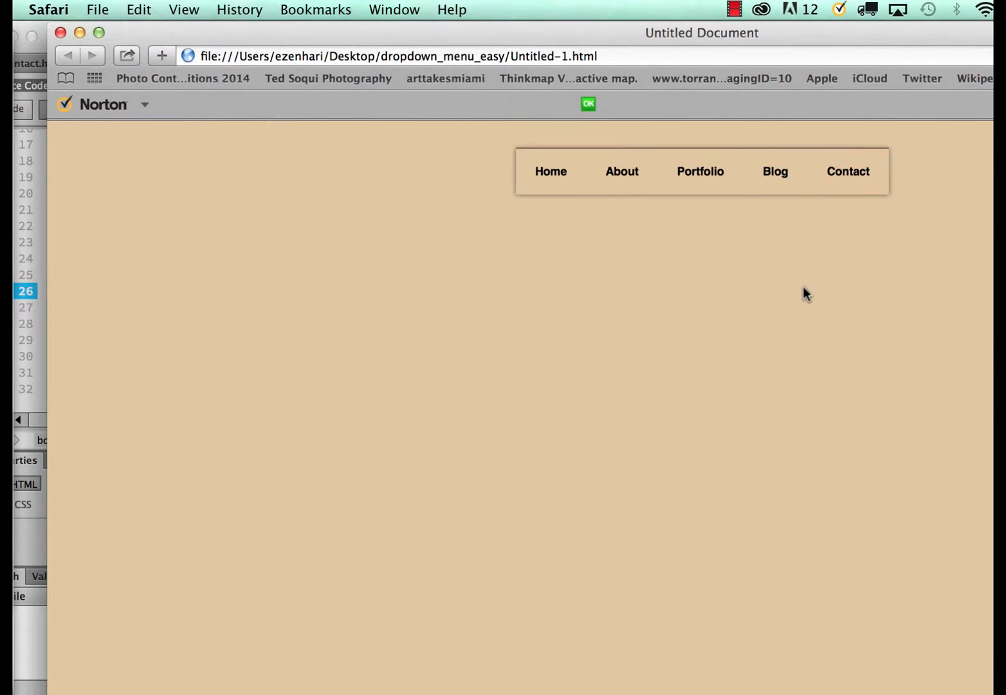
mouse_move(550, 280)
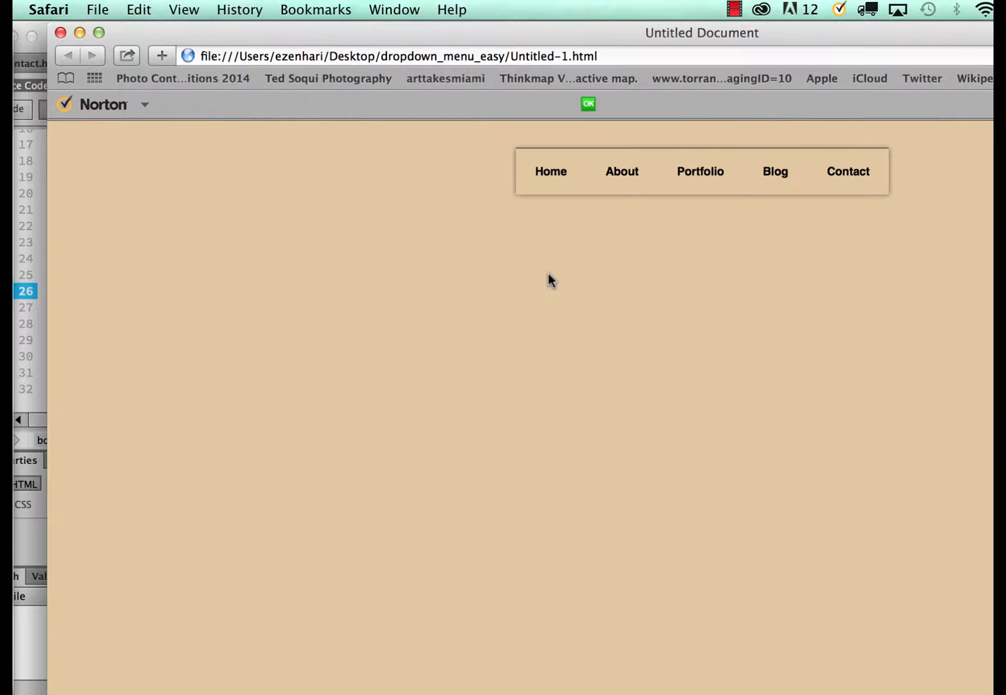
mouse_move(637, 280)
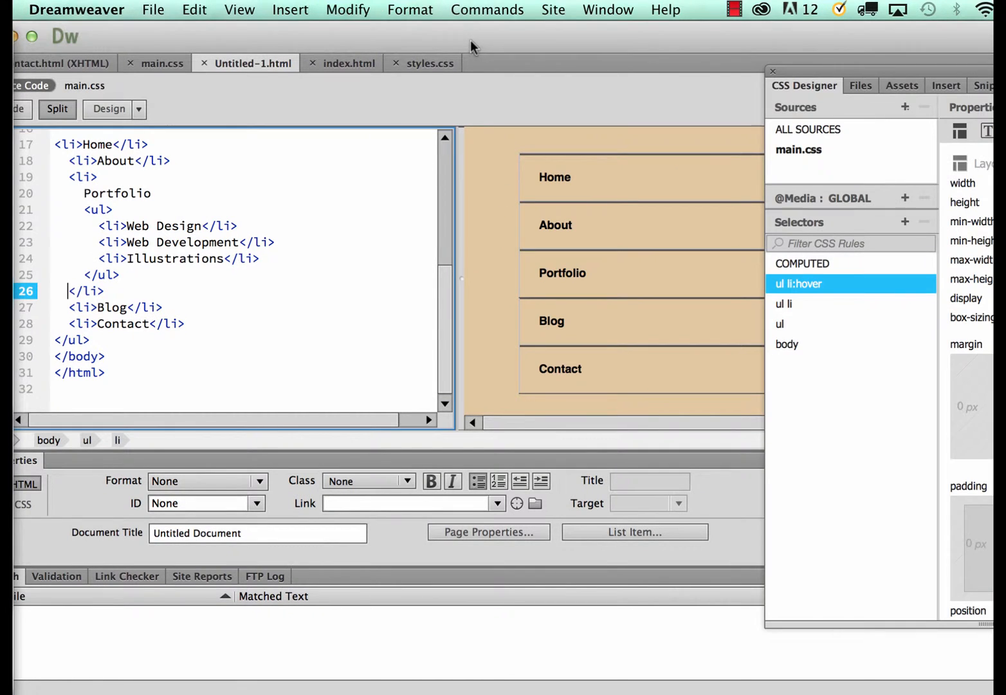
mouse_move(853, 76)
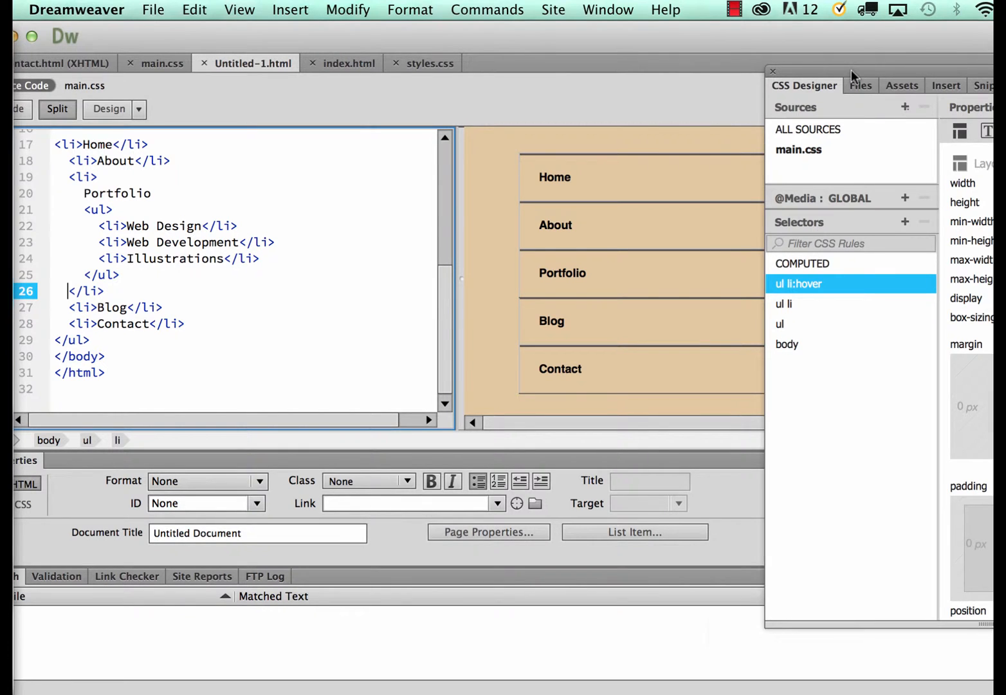
Step: Close the CSS Designer and insert <li class='active'> Home item linking to index.html on line 15
left_click(772, 71)
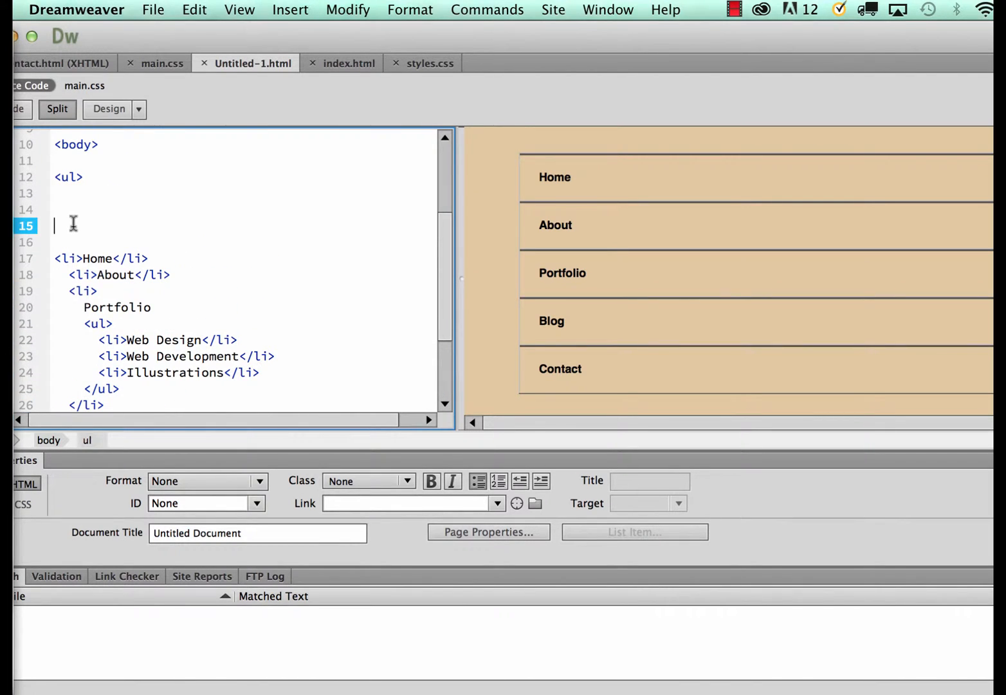
type("<li class='active'><a href='#'>Home</a></li>")
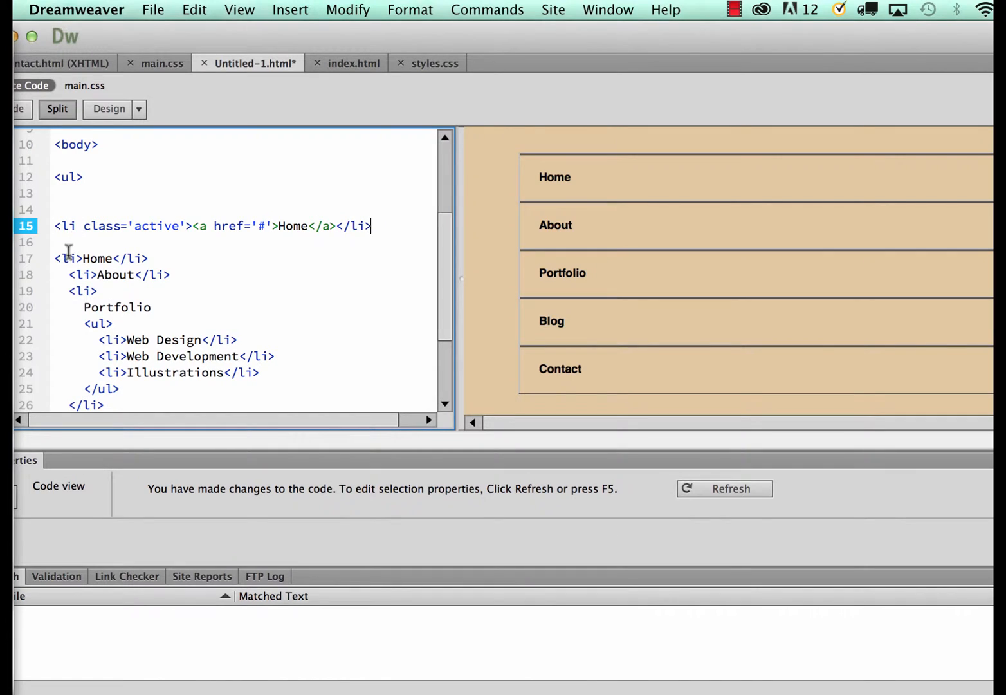
mouse_move(92, 237)
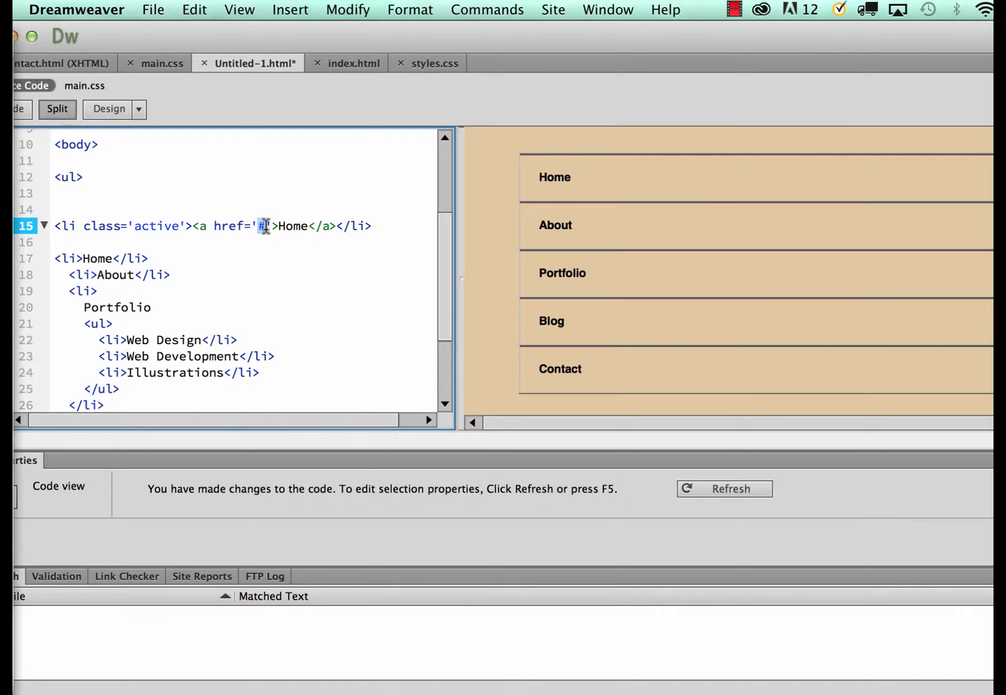
type("inde")
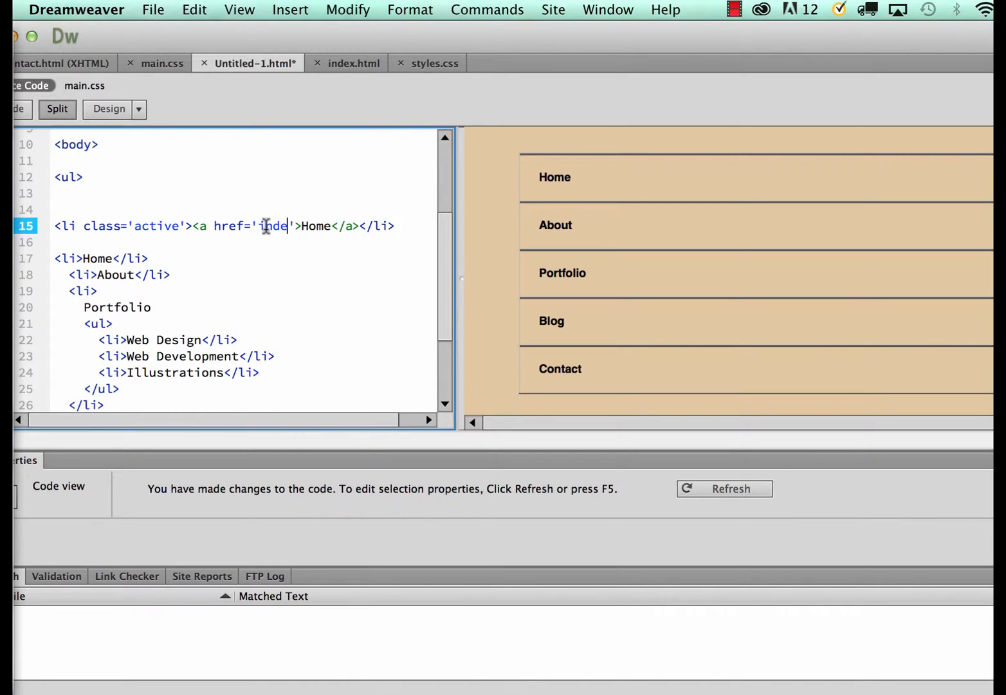
type("x.html")
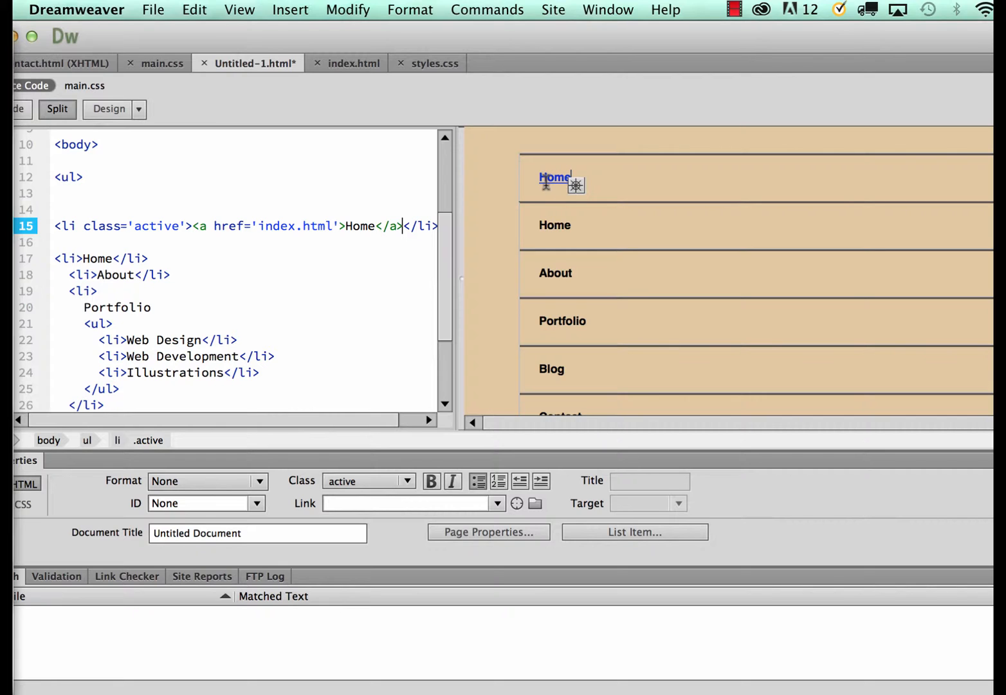
mouse_move(565, 75)
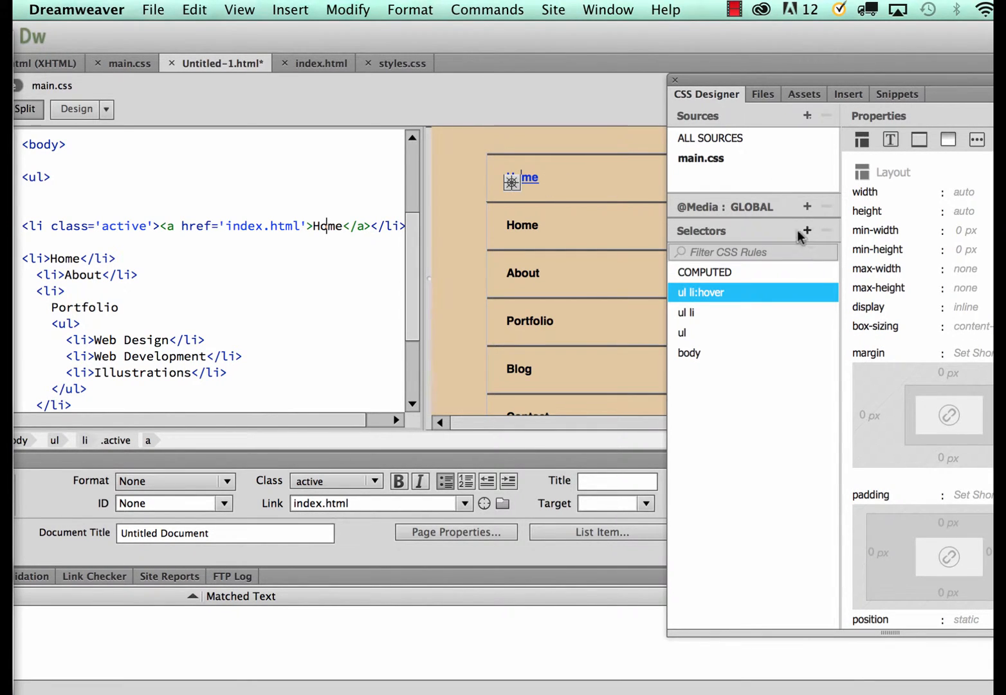
Step: Add a new .active a selector to main.css in the CSS Designer
left_click(808, 231)
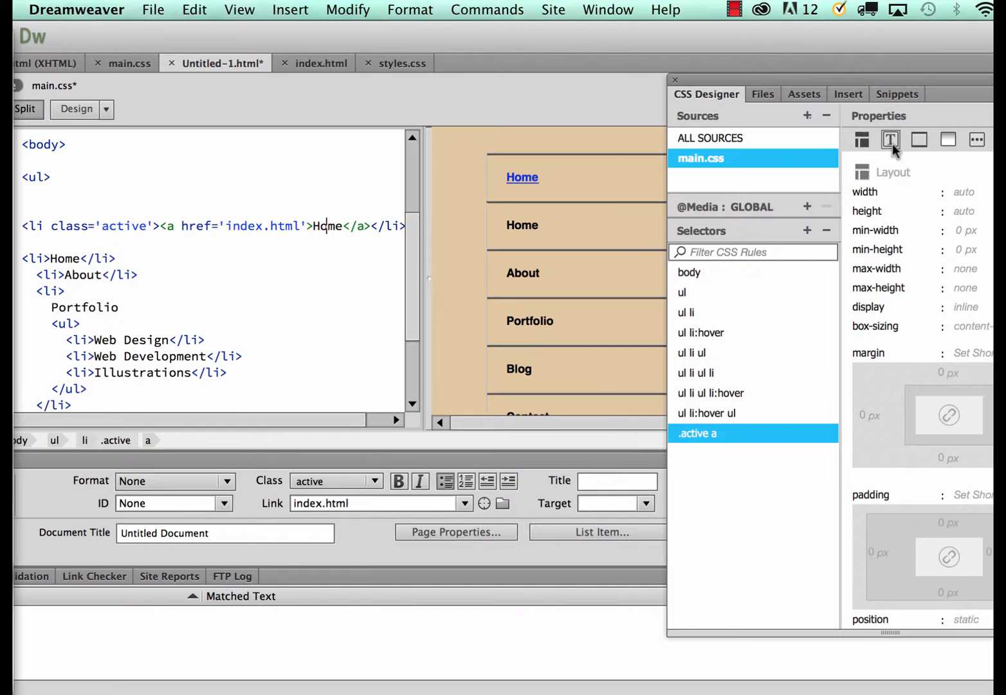
Step: Give the .active a rule a teal text colour and text-decoration none
left_click(891, 140)
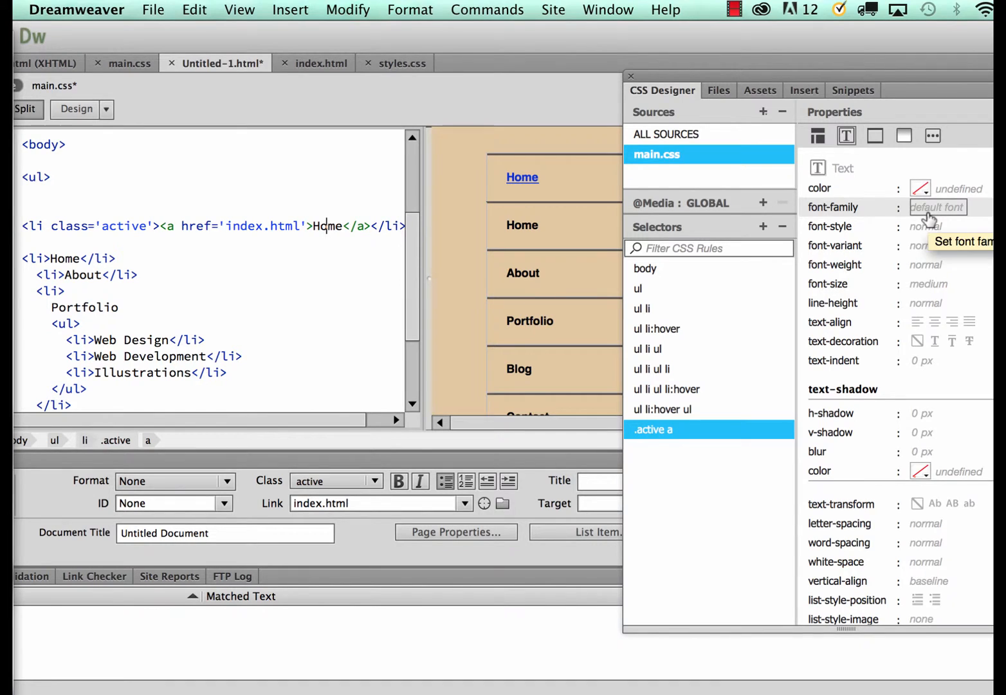
left_click(921, 188)
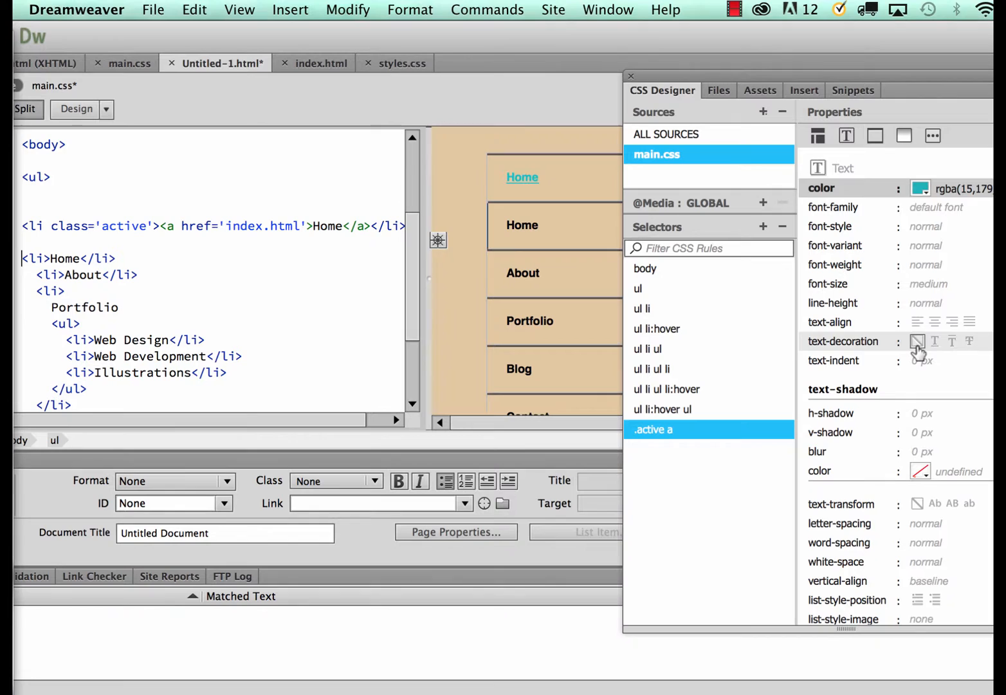
left_click(918, 342)
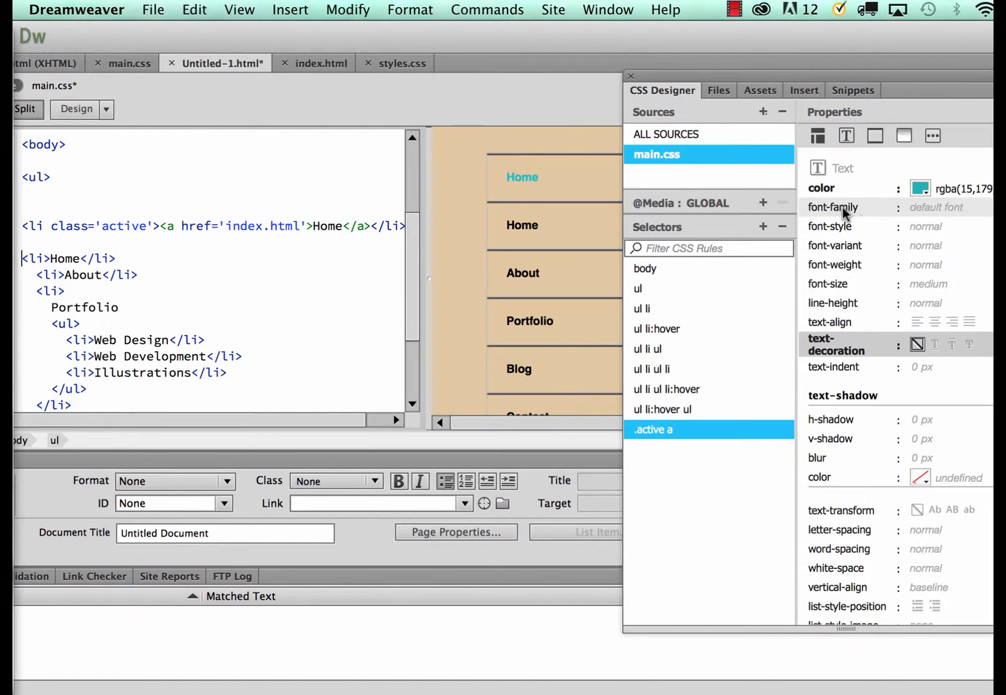
mouse_move(921, 419)
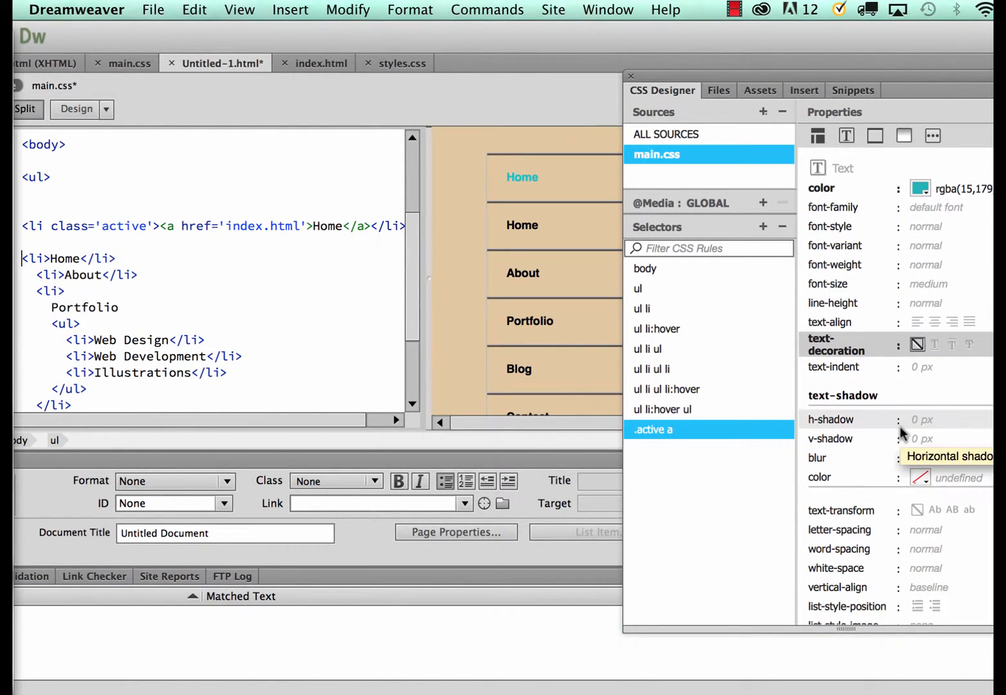
scroll("down", 3)
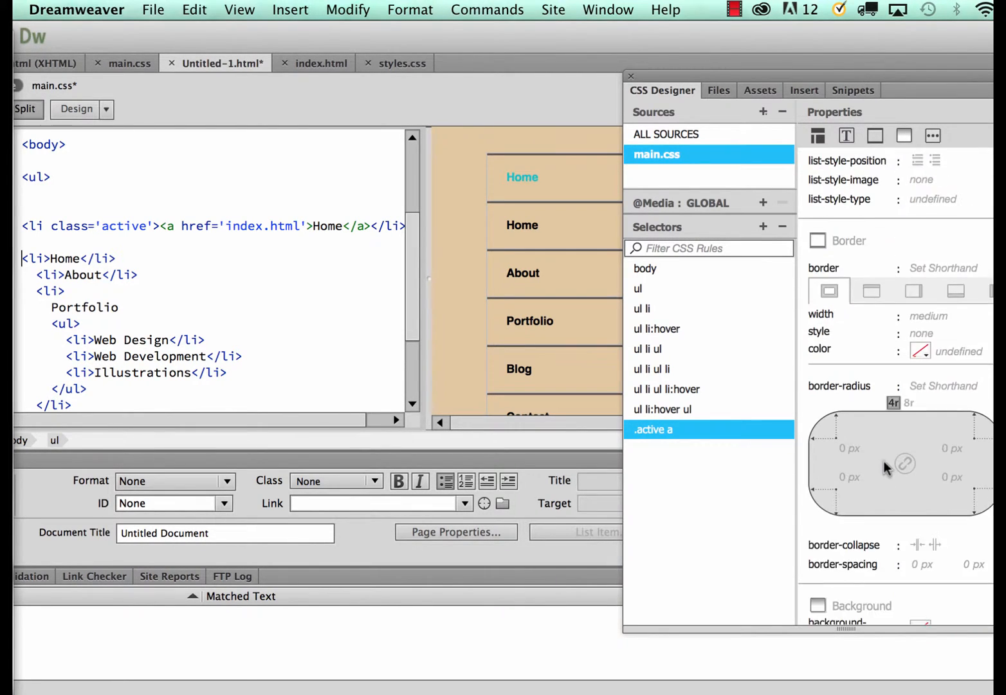
scroll("down", 3)
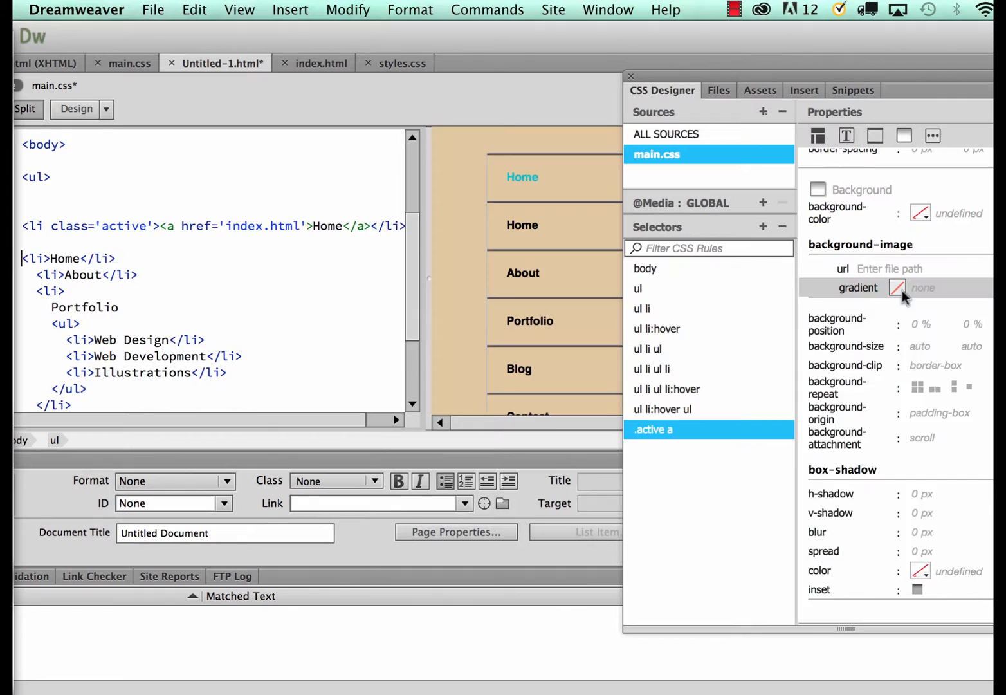
left_click(897, 287)
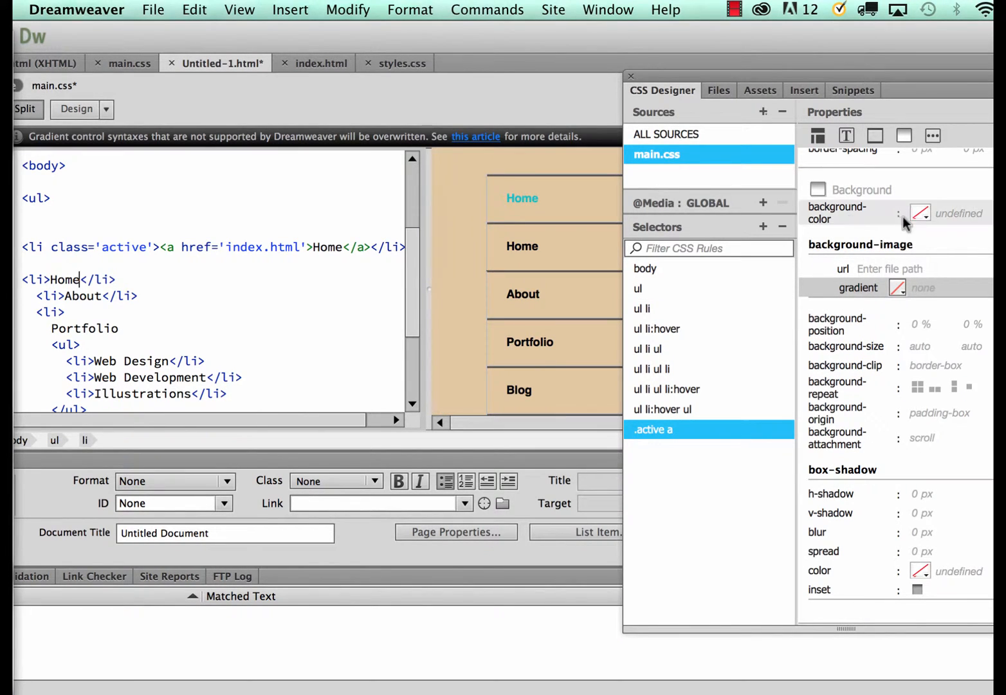
left_click(919, 213)
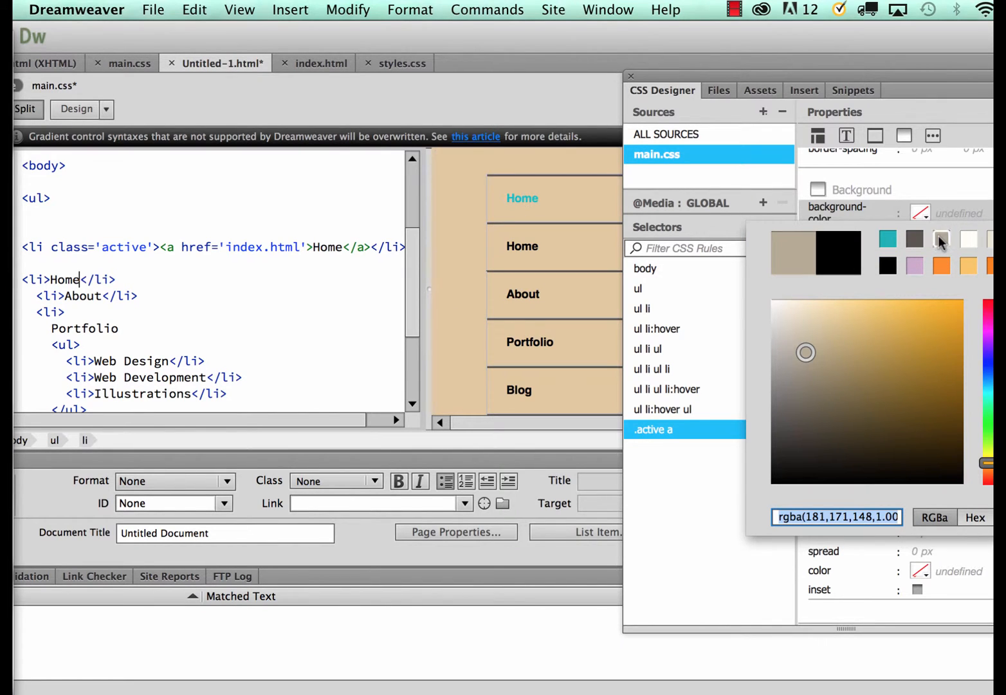
left_click(657, 288)
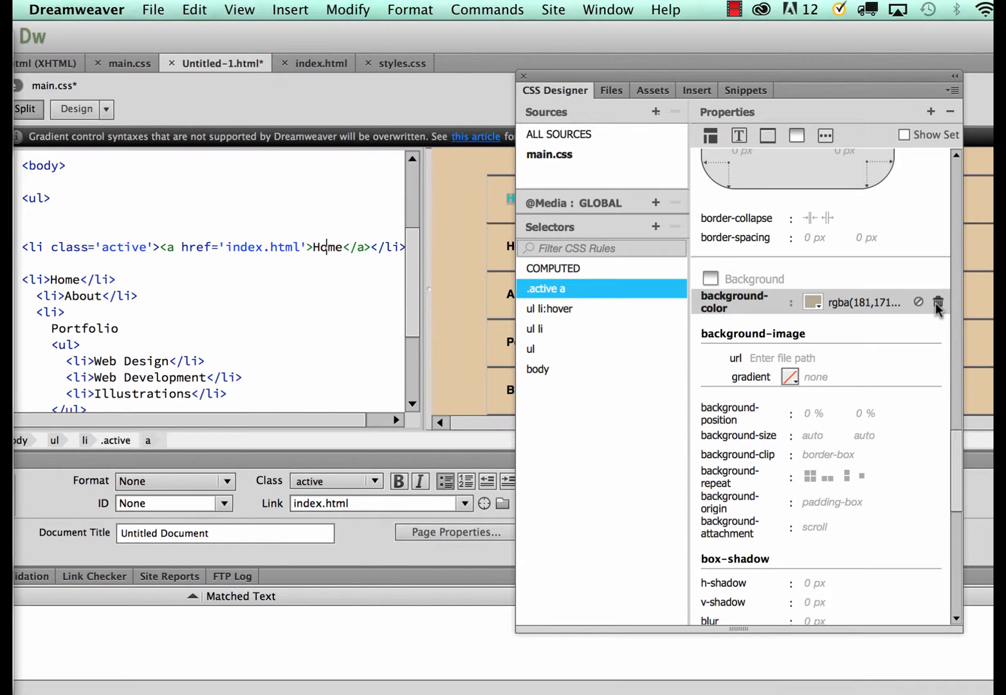
left_click(939, 302)
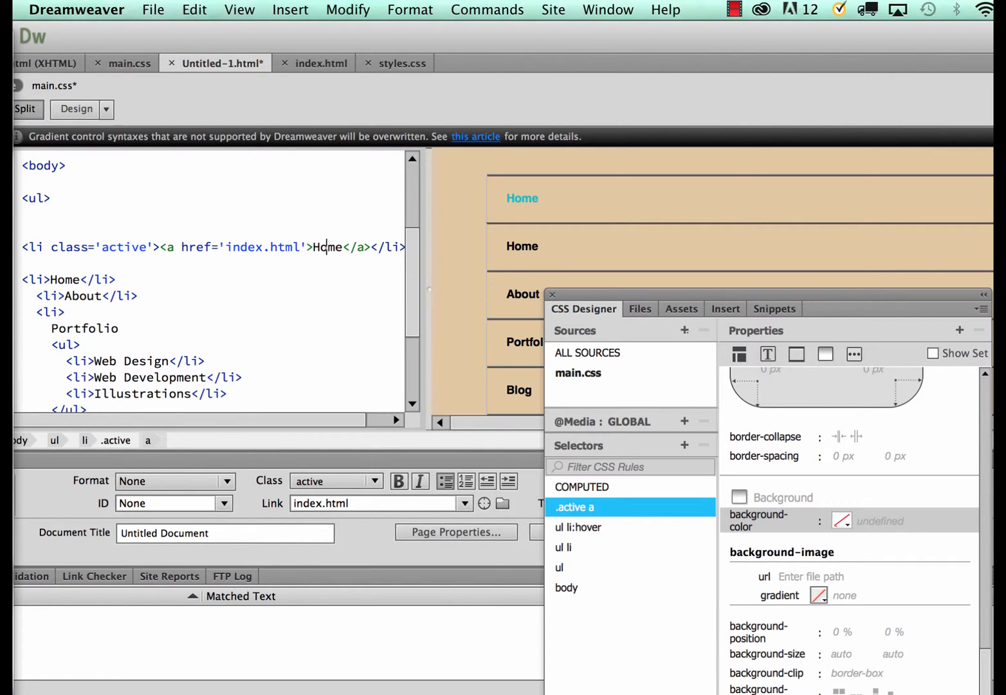
Step: Start a browser preview and save the modified files when prompted
right_click(523, 198)
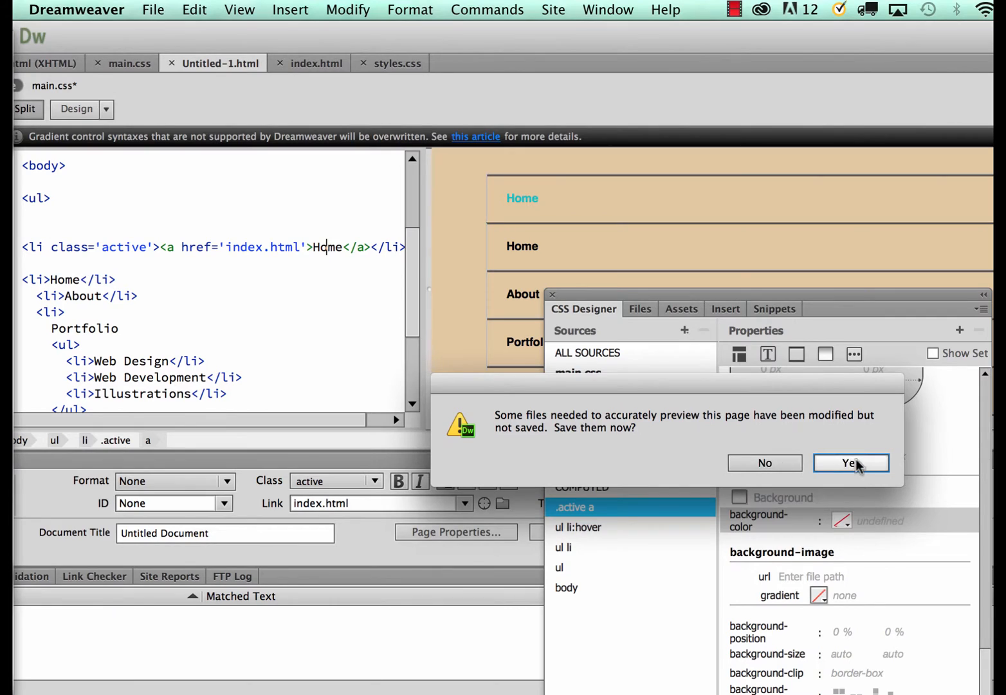
left_click(851, 463)
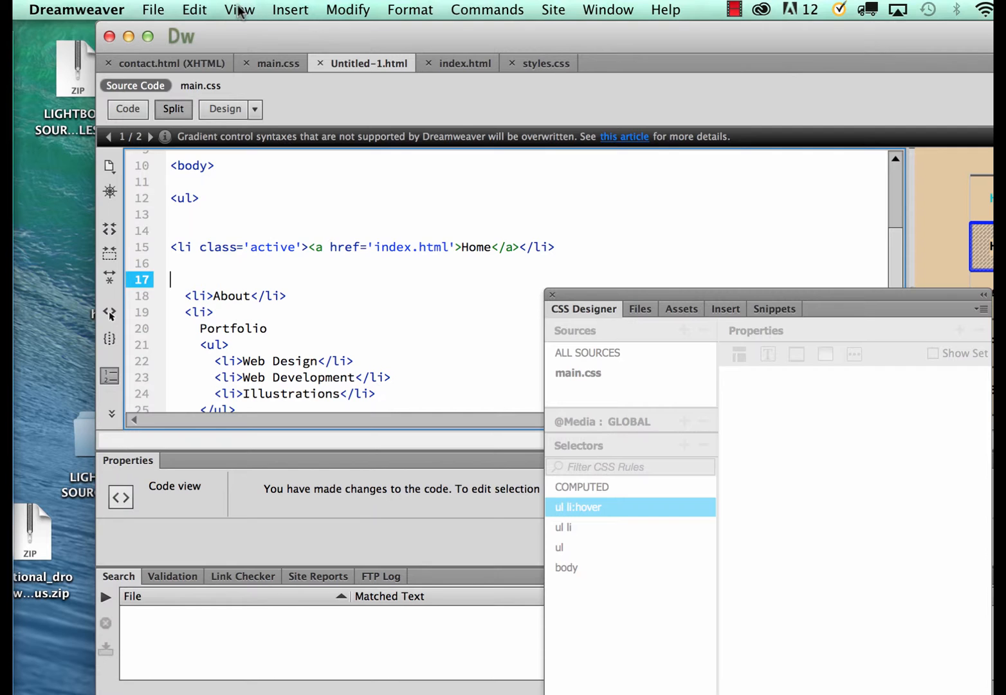
Step: Use File > Save As to save the page as about.html in dropdown_menu_easy
left_click(153, 10)
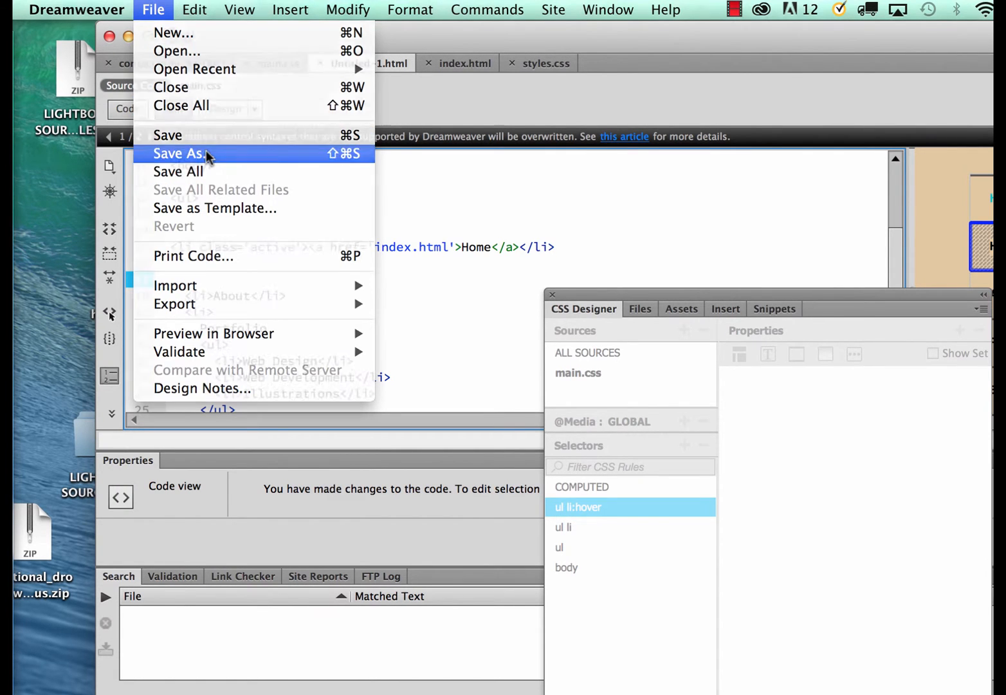
left_click(182, 153)
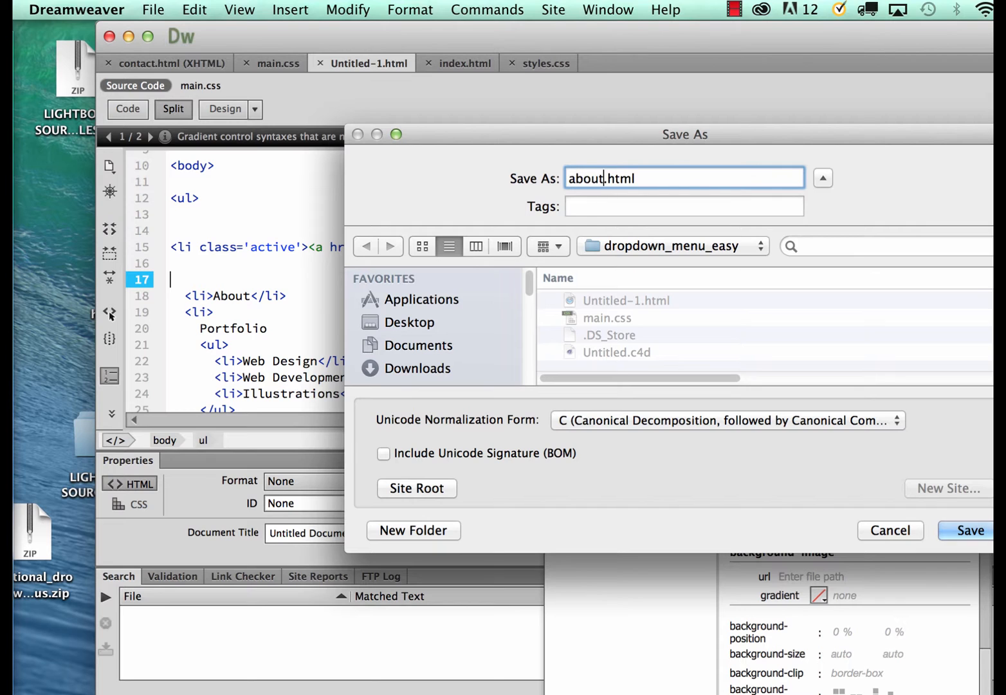
left_click(971, 531)
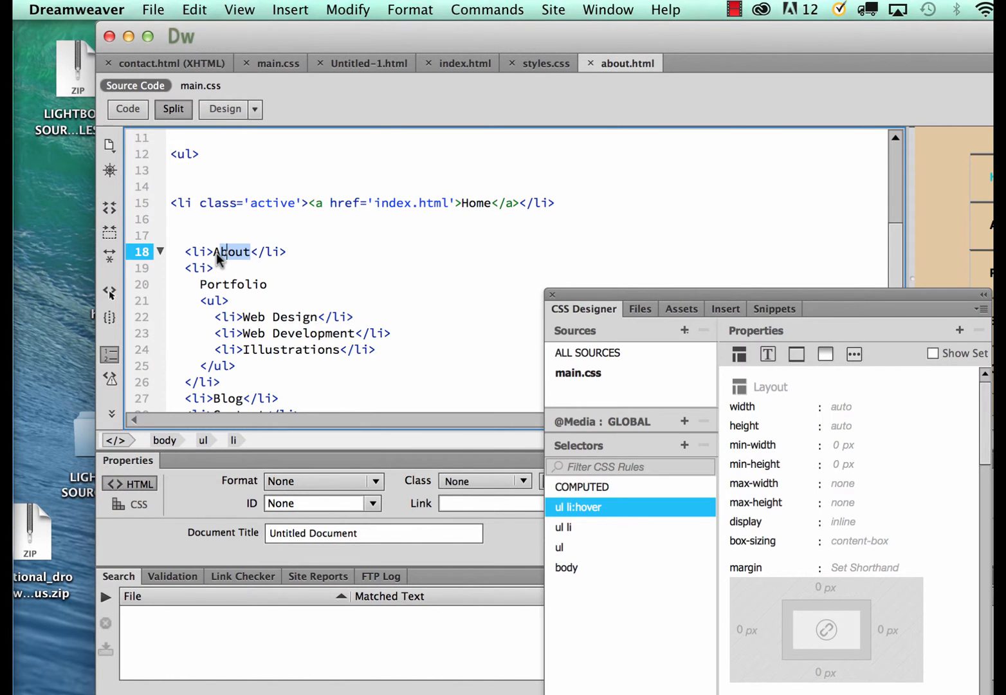
Step: Relabel the plain item Home and the active link About, then cut the active line
type("home")
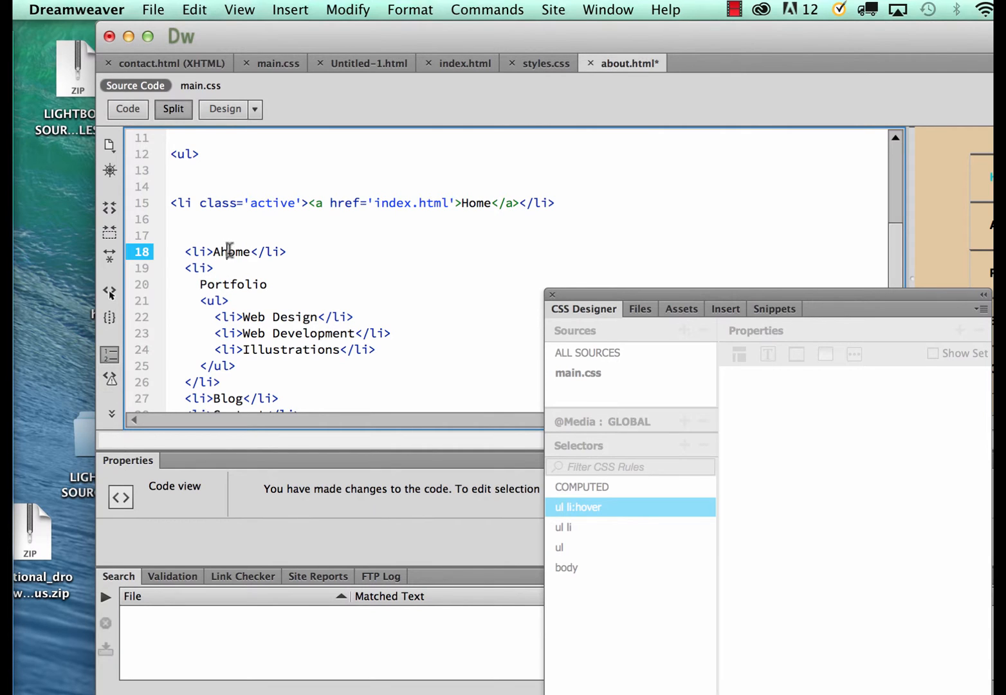
key("Backspace")
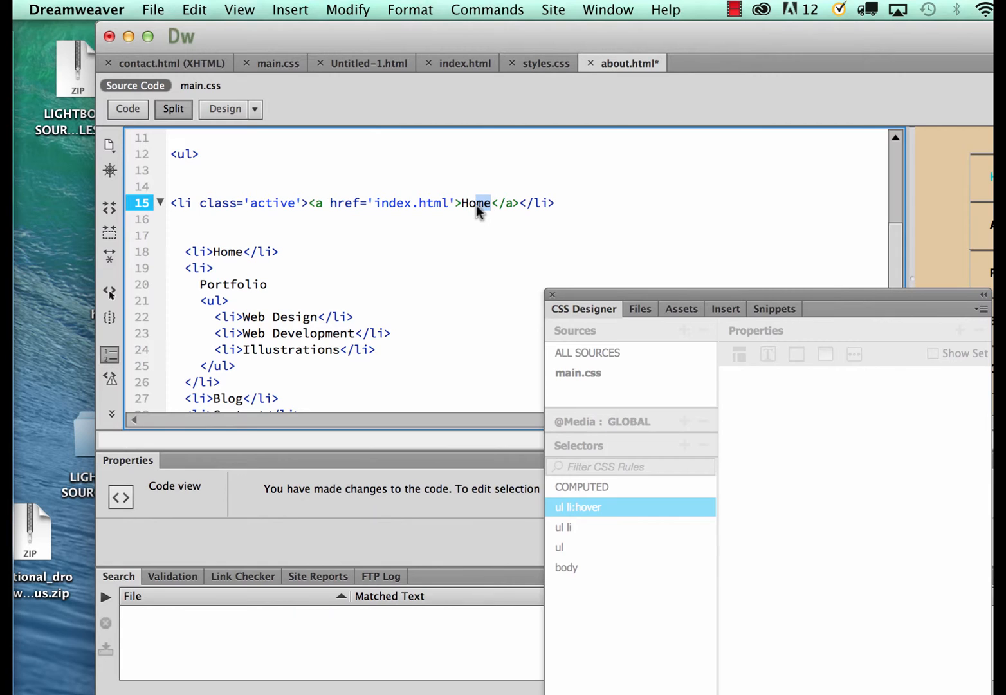
type("A")
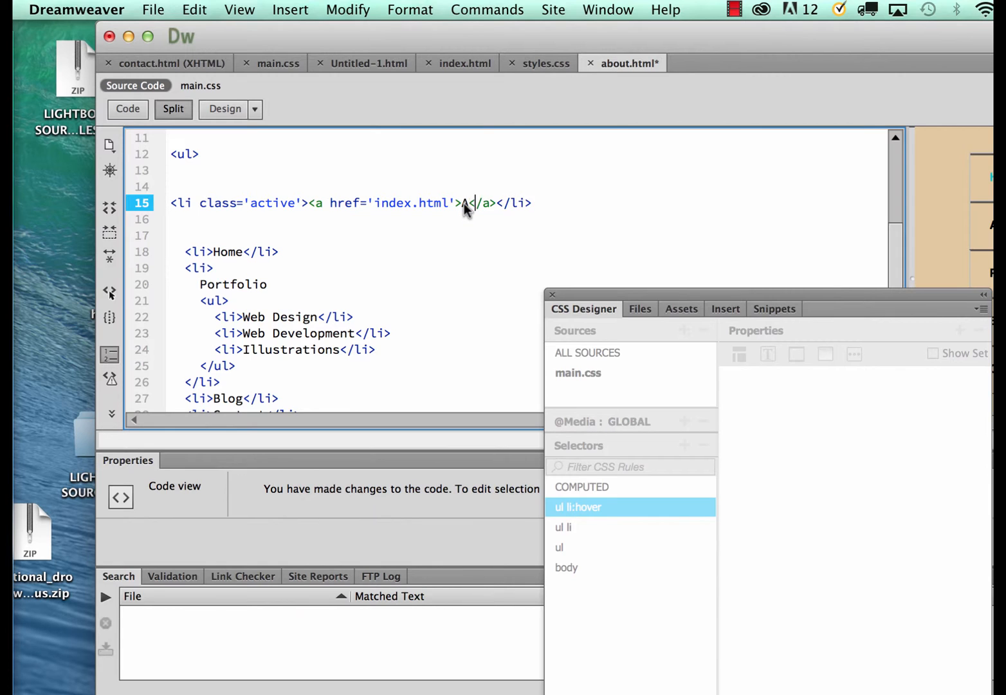
type("bout")
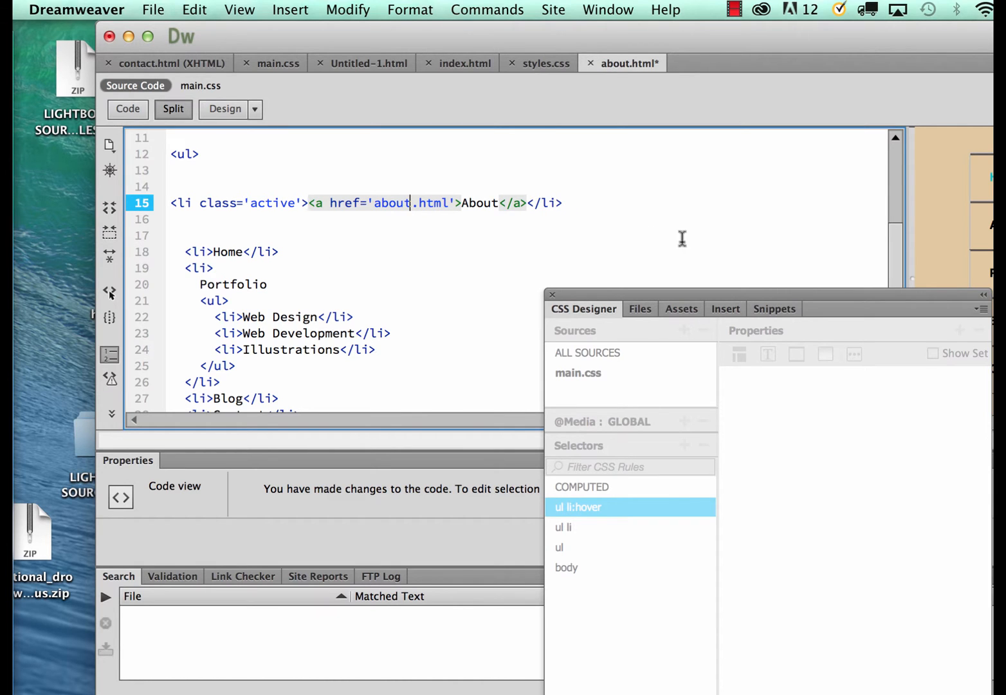
left_click(458, 203)
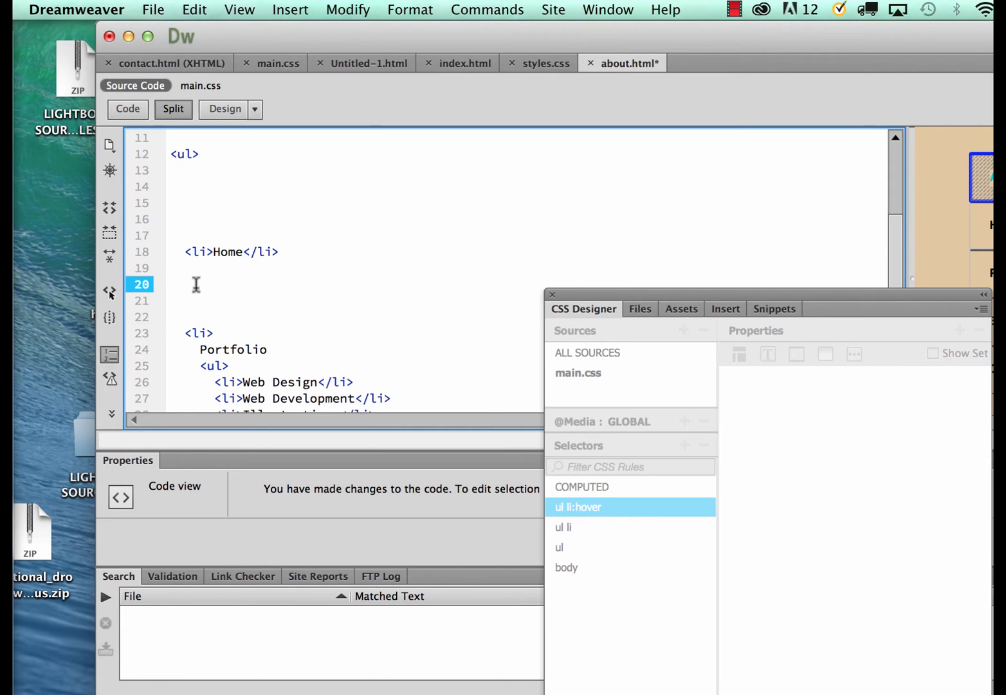
Step: Paste the active About line below Home, save about.html, and check the teal About in Design view
type("<li class='active'><a href='about.html'>About</a></li>")
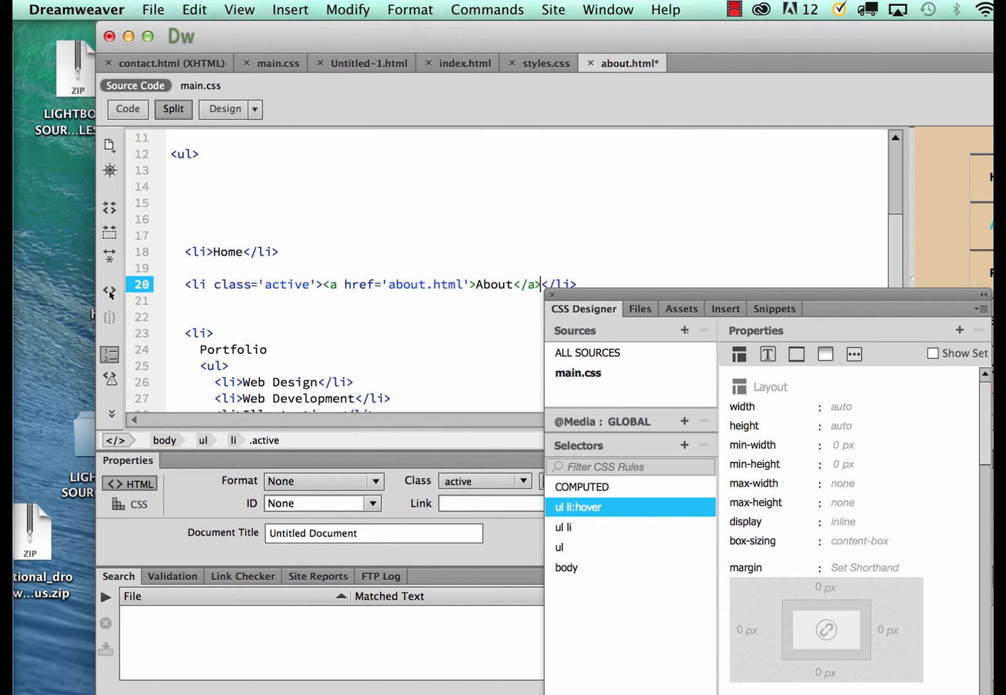
left_click(589, 62)
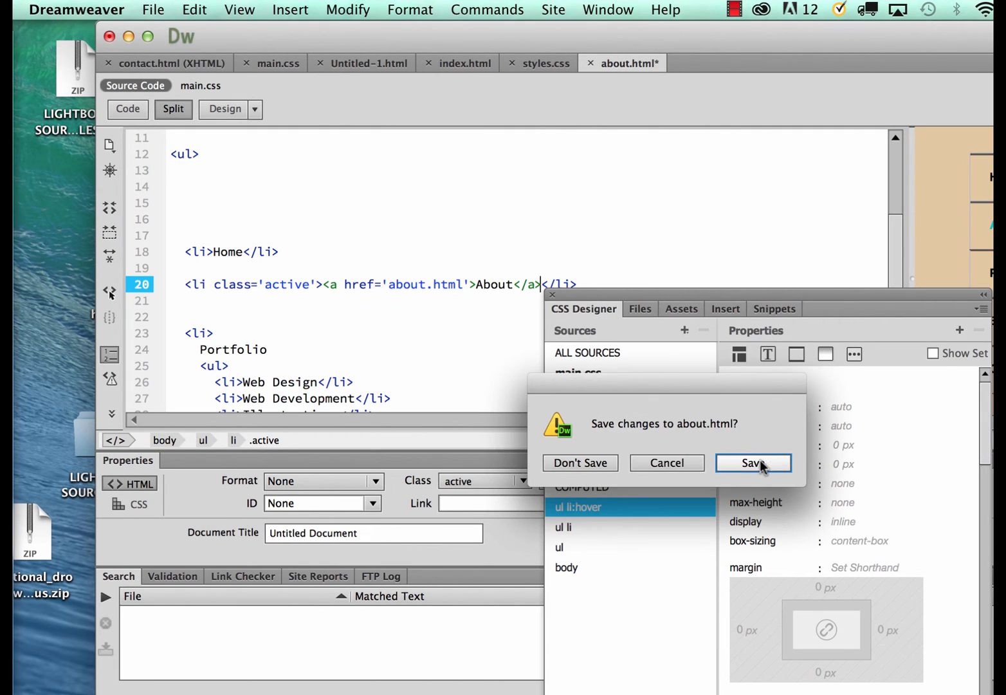
left_click(753, 463)
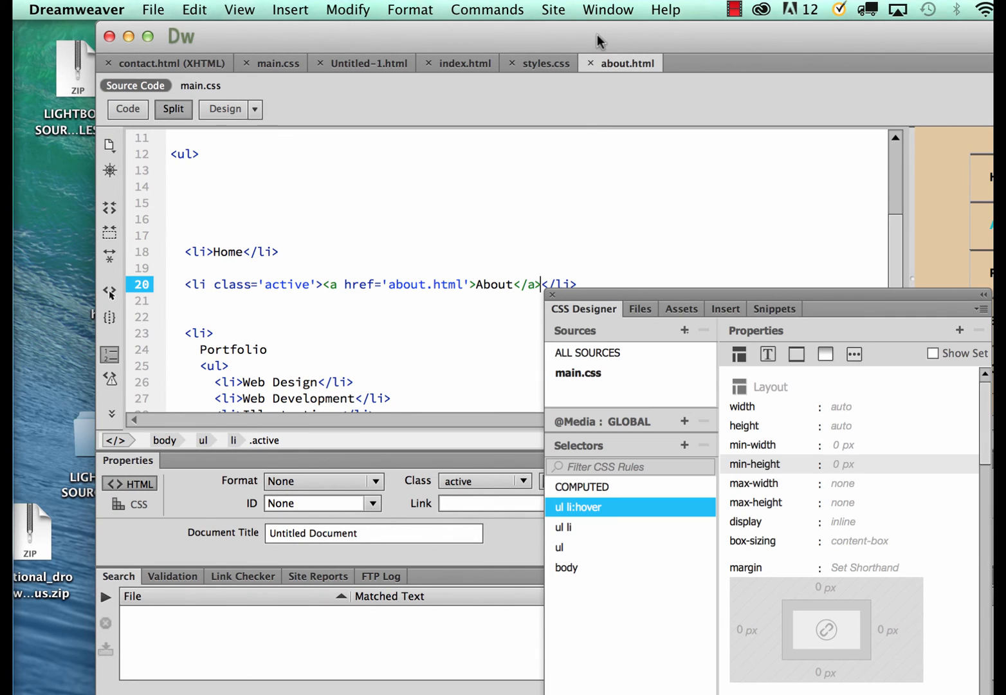
left_click(173, 108)
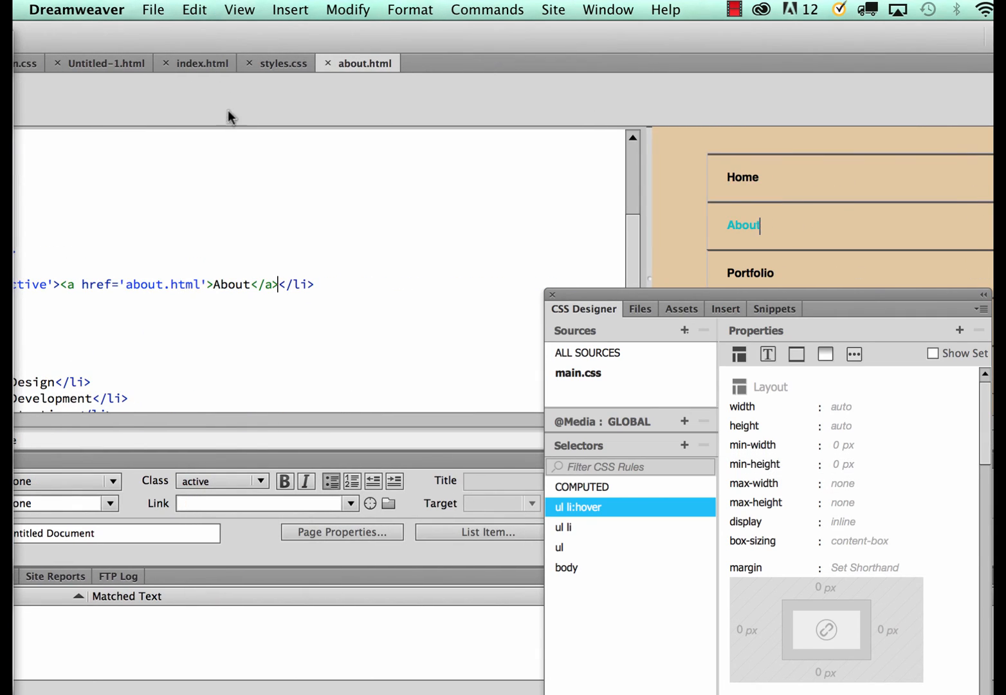
mouse_move(292, 189)
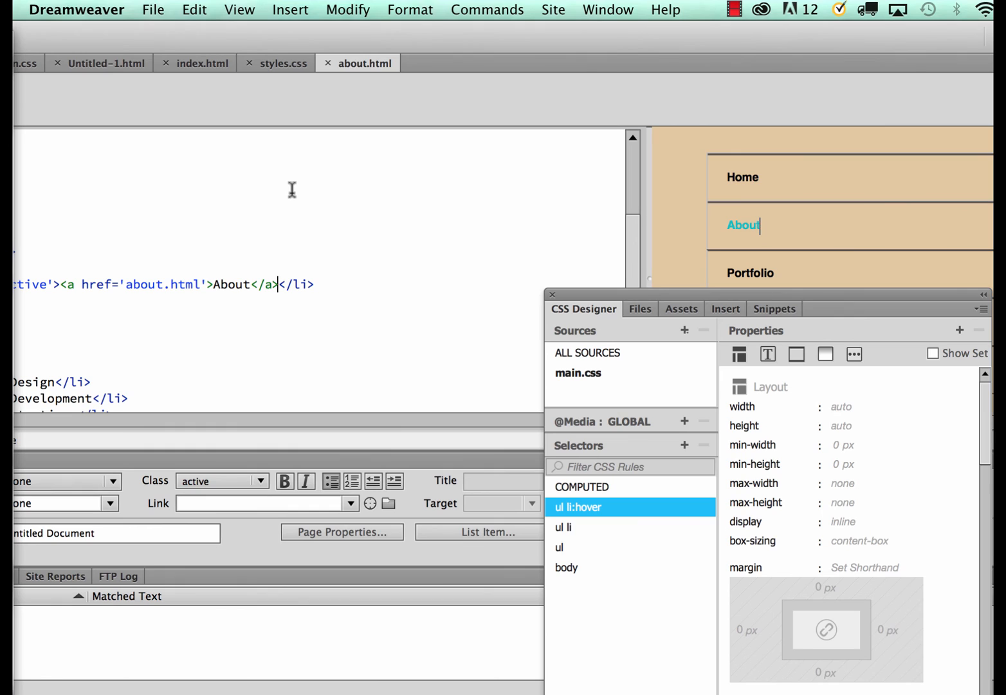